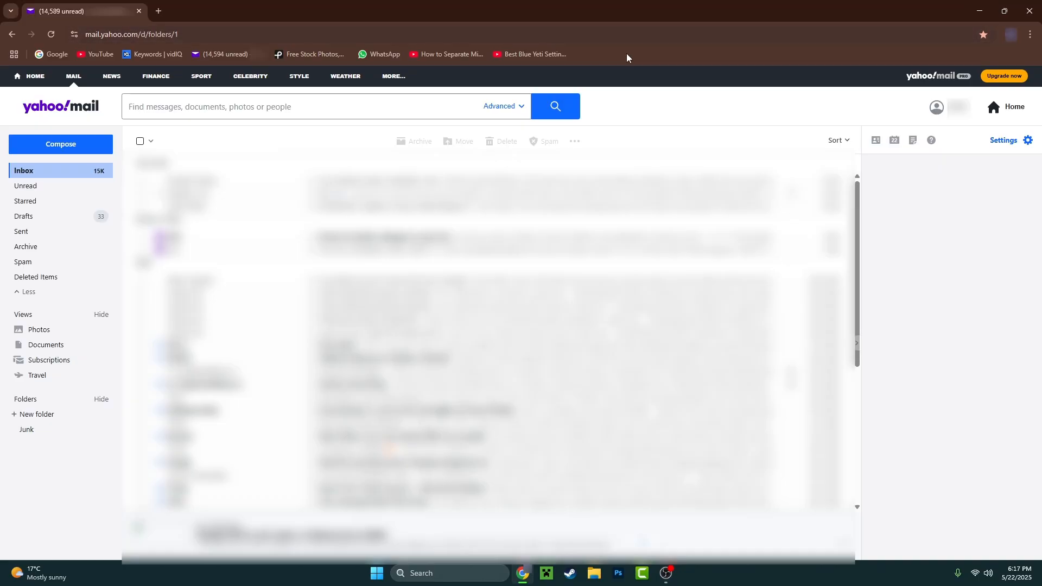
- Create a sidebar folder named 'New Folder' (first attempt)
right_click(44, 442)
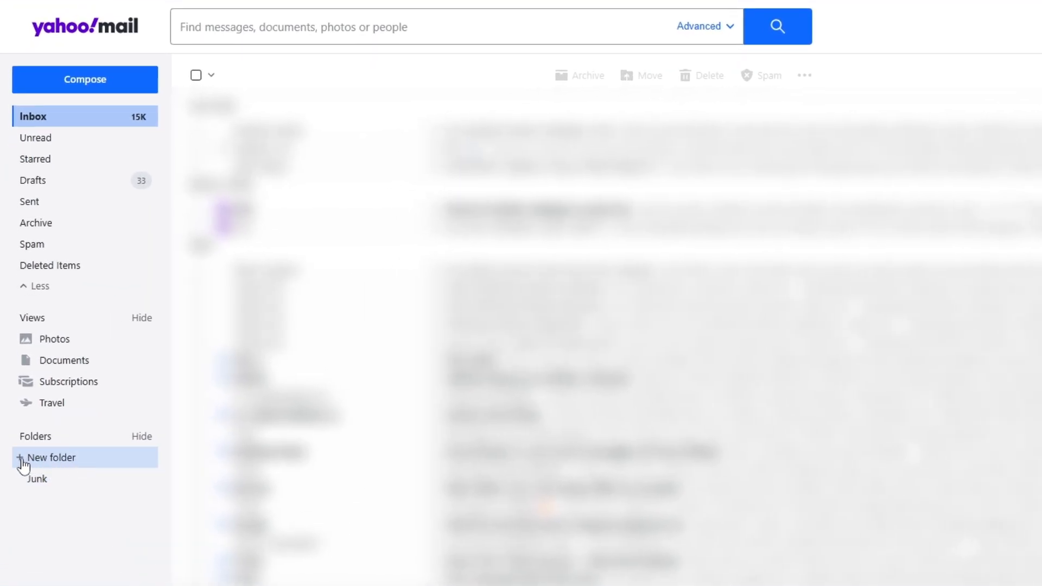
left_click(53, 458)
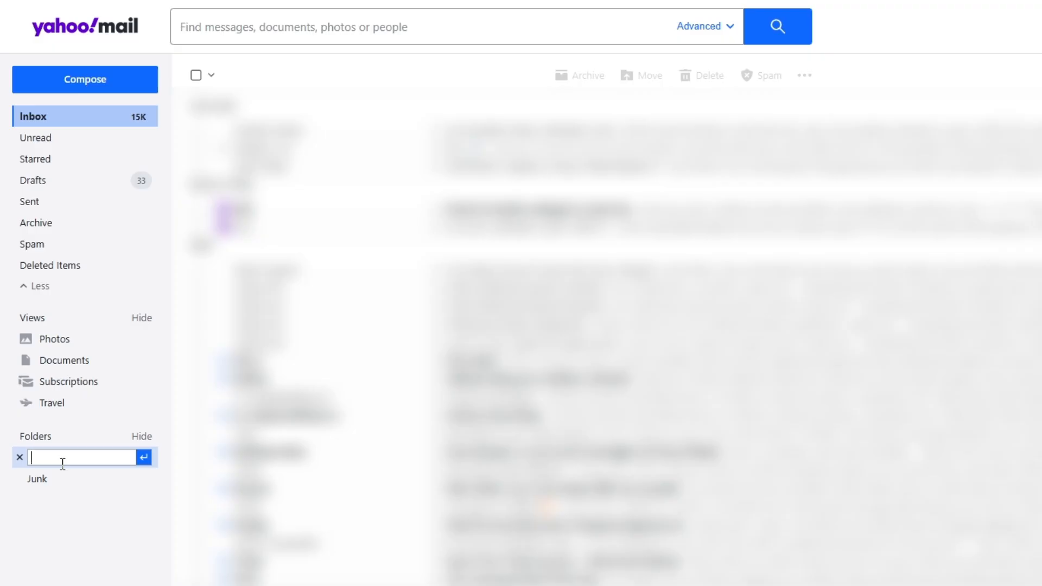
type("New Folder")
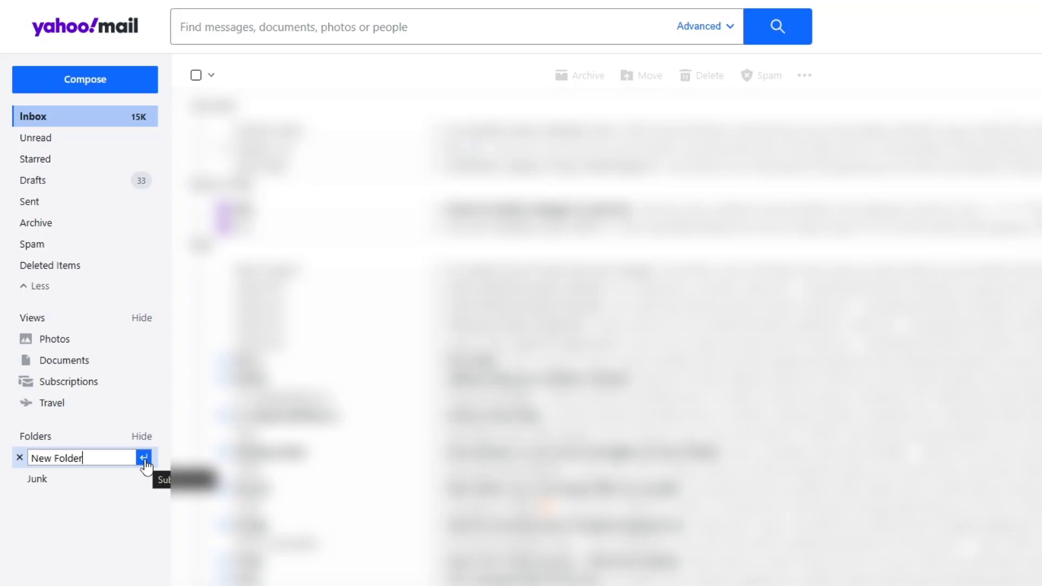
left_click(143, 458)
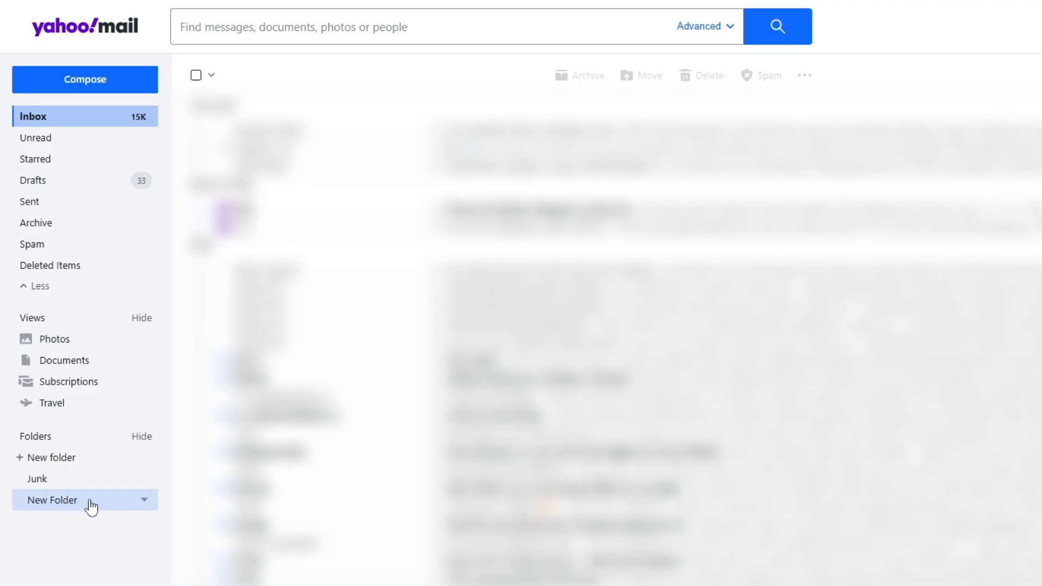
- Redo the folder as 'New Folder' and confirm it appears in the folder list
left_click(143, 500)
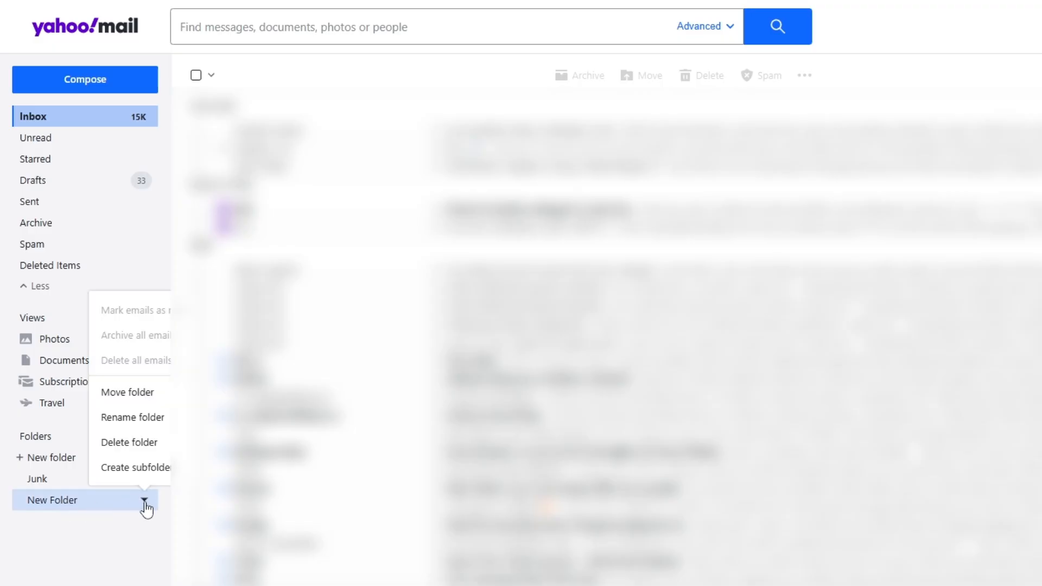
left_click(129, 443)
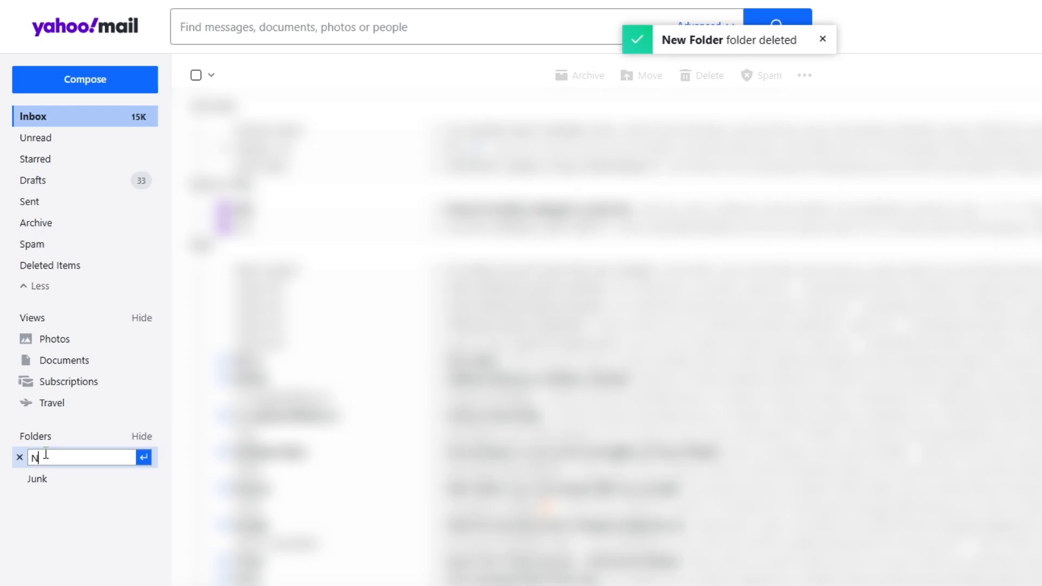
type("ew Folder")
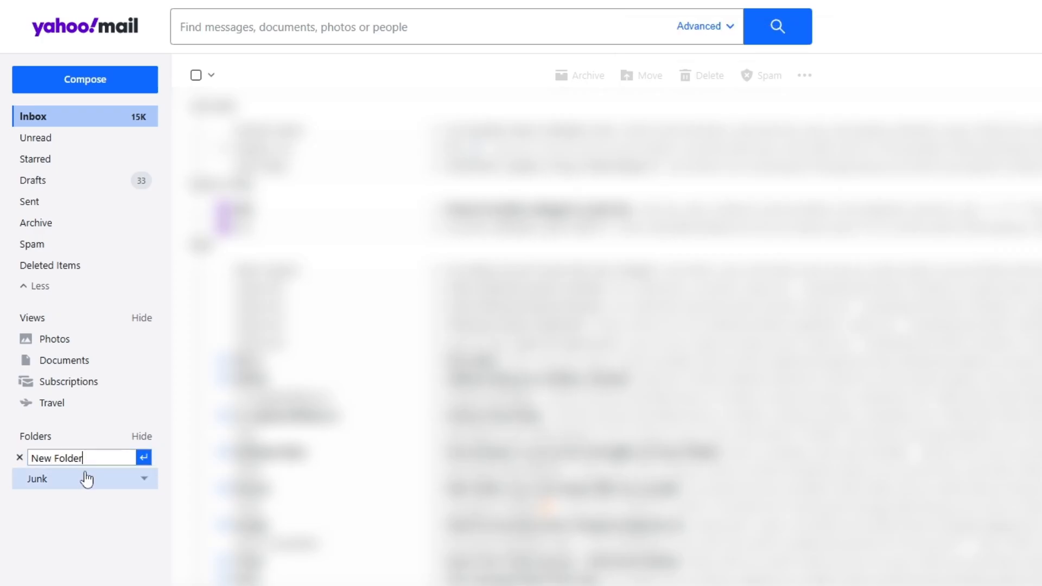
key("Enter")
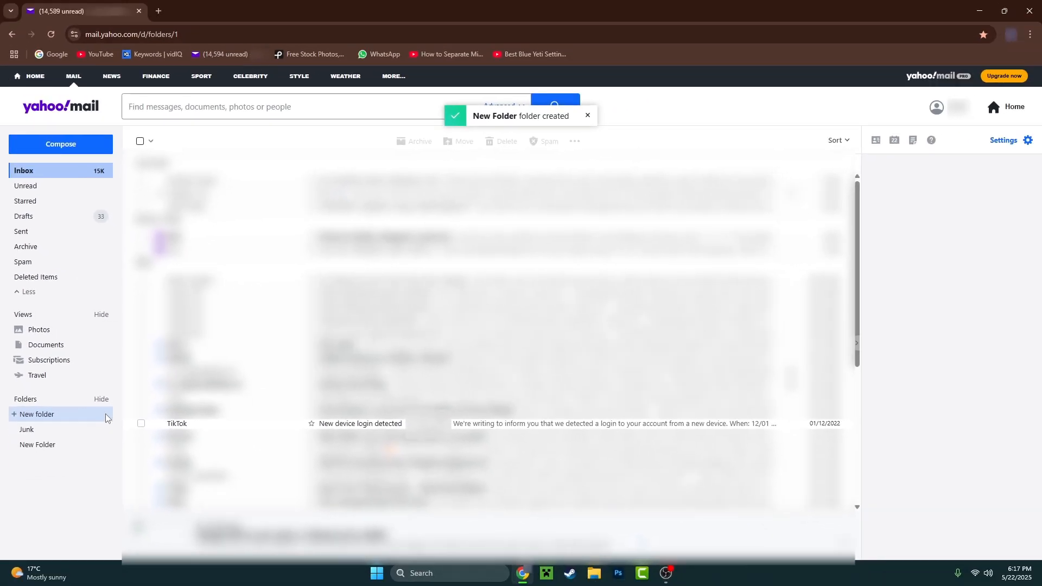
mouse_move(89, 413)
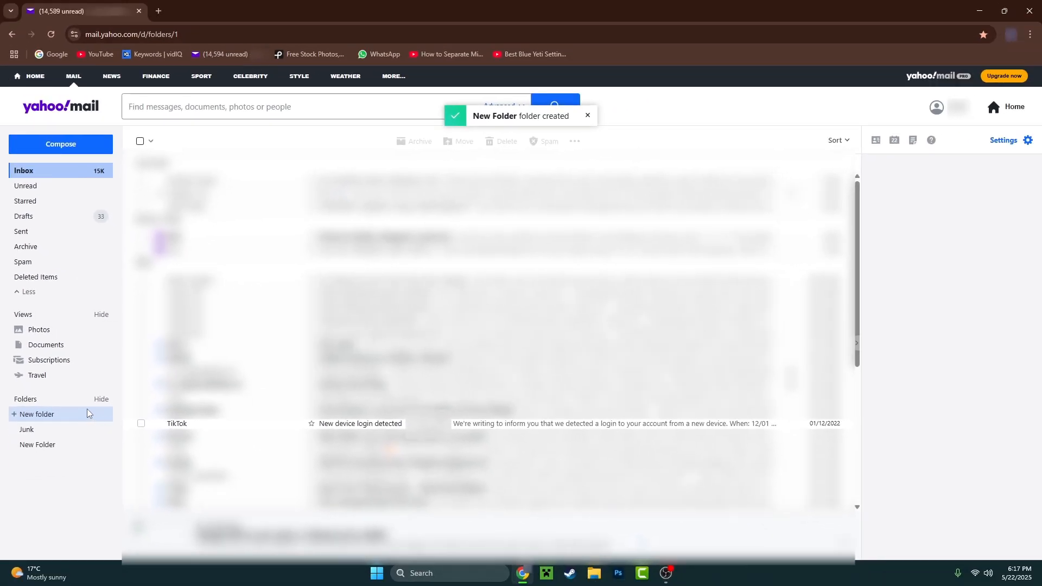
left_click(587, 116)
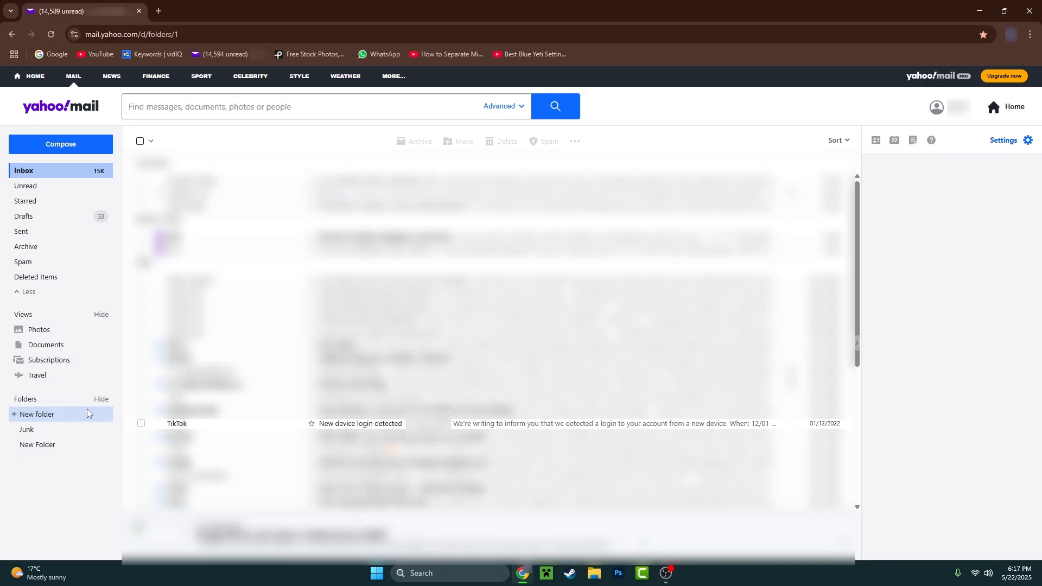
mouse_move(313, 423)
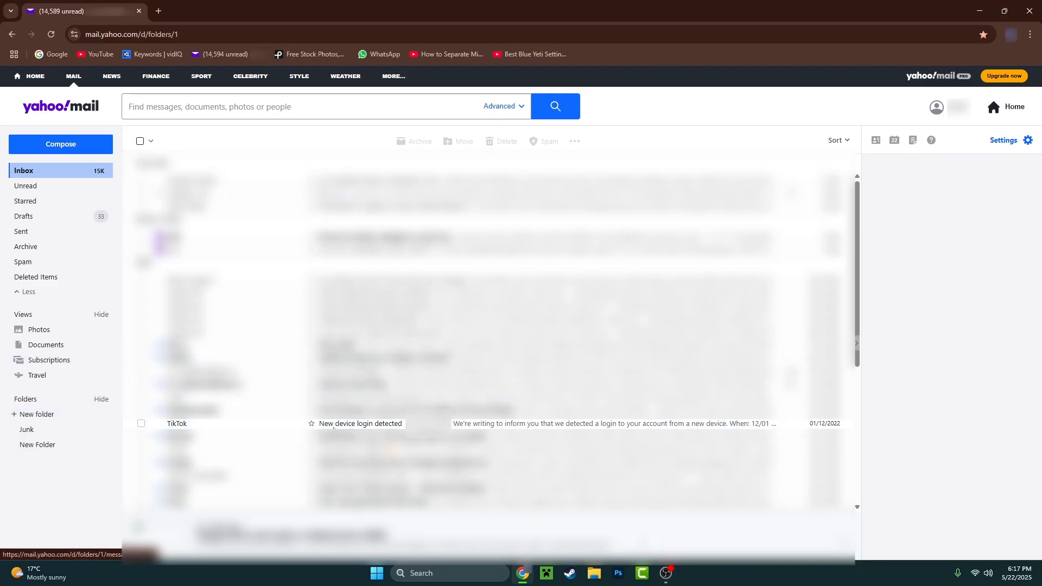
- Open the TikTok 'New device login detected' email from the inbox
left_click(361, 424)
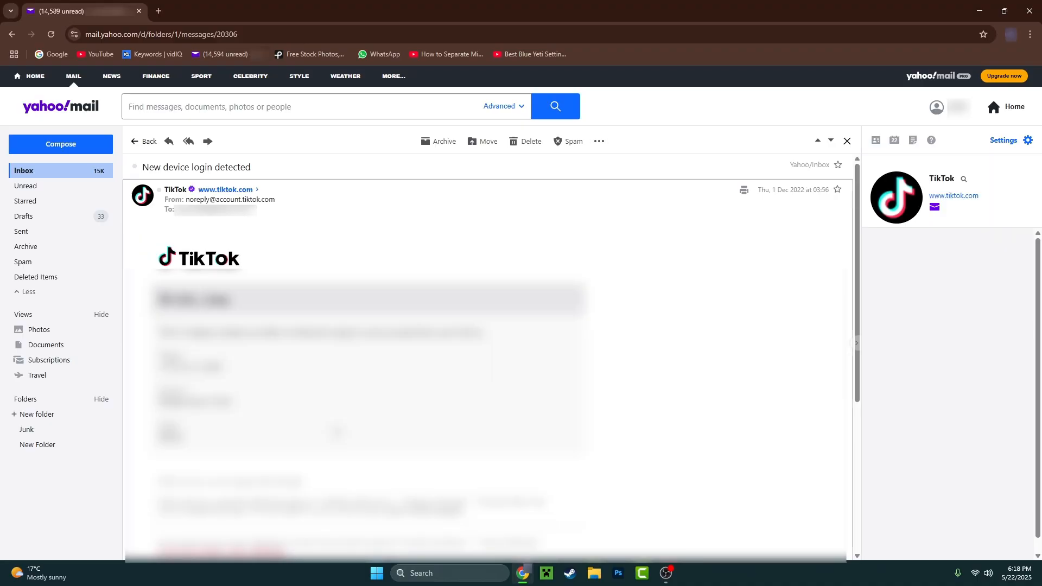
mouse_move(261, 204)
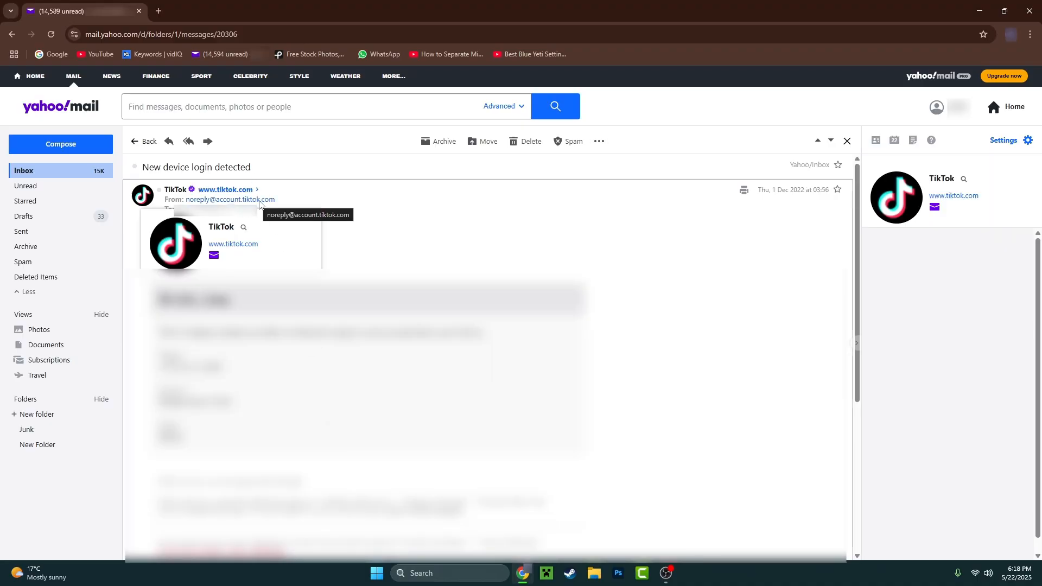
mouse_move(501, 265)
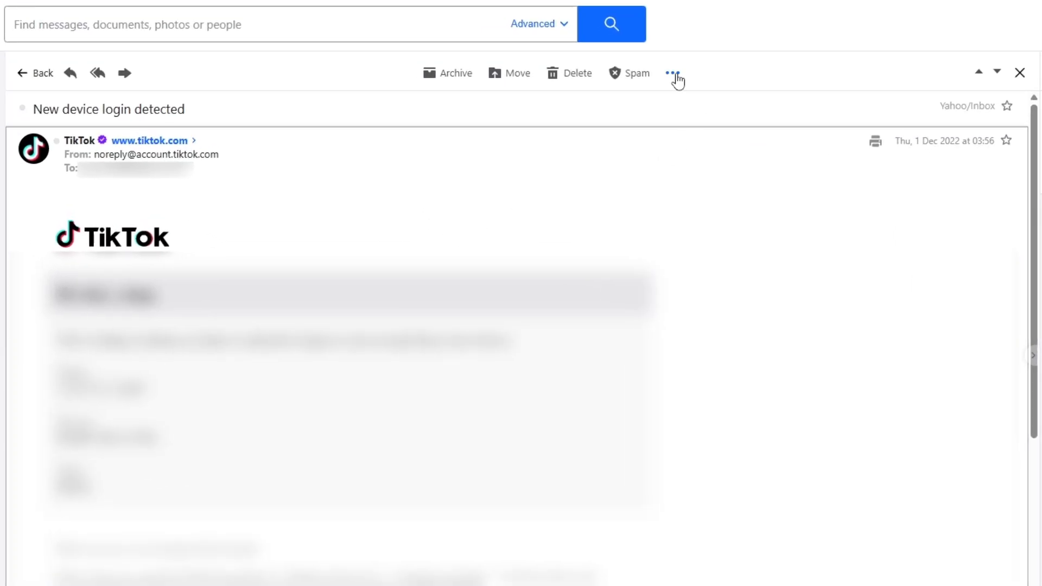
- Filter messages like this TikTok email into New Folder and save the filter
left_click(673, 73)
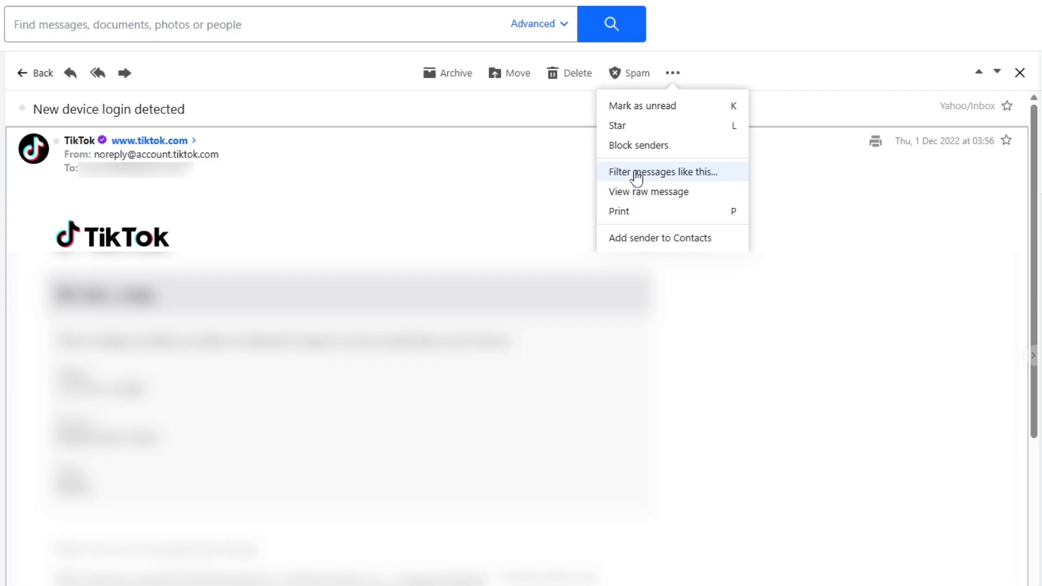
left_click(661, 172)
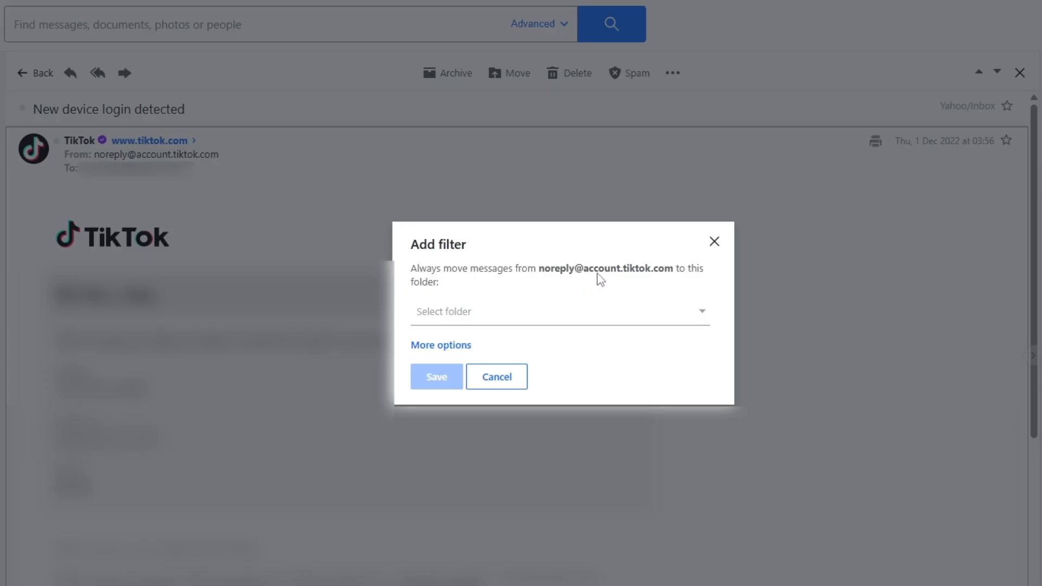
left_click(558, 312)
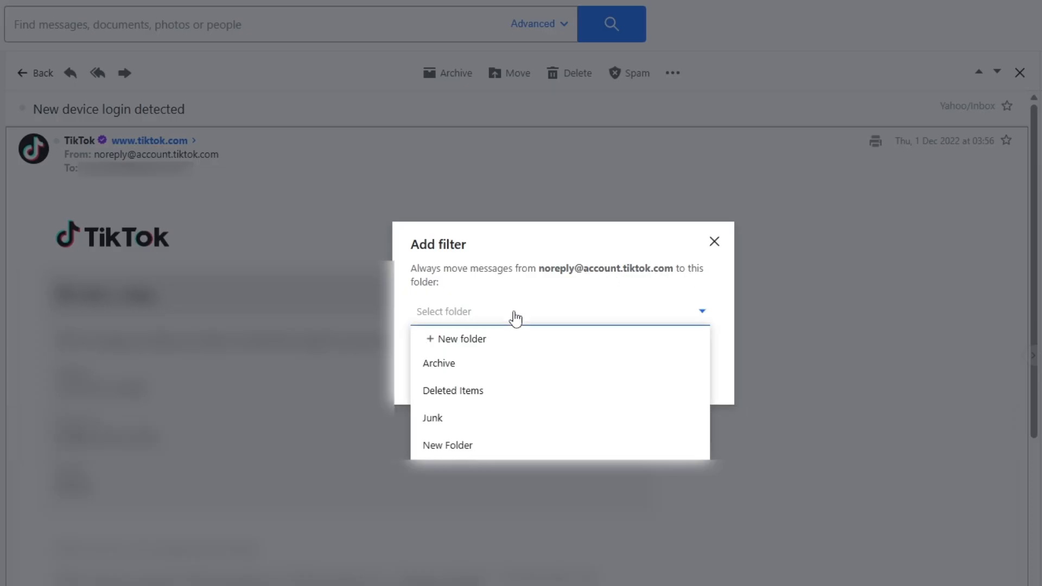
left_click(448, 445)
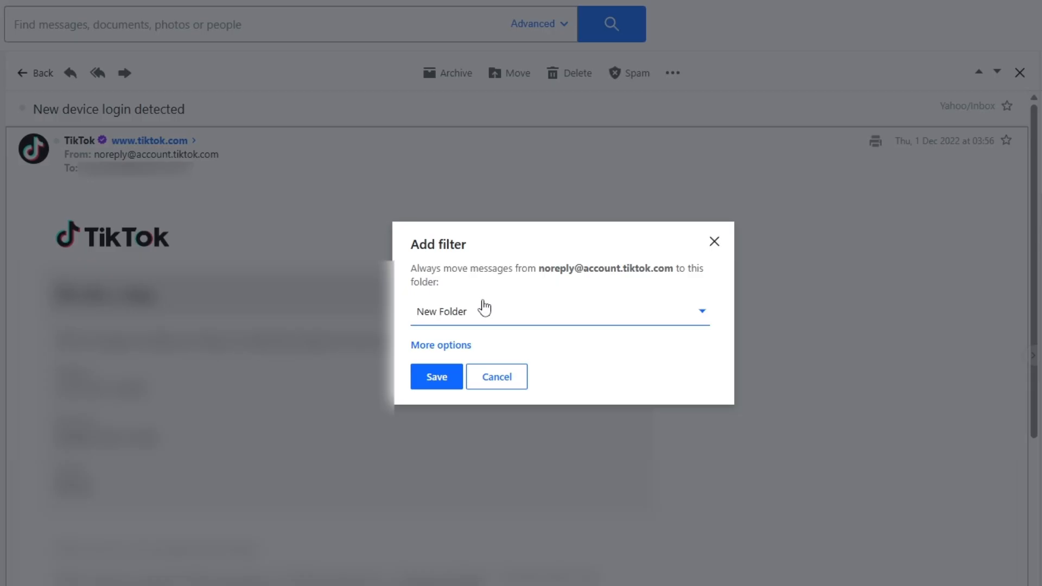
left_click(437, 376)
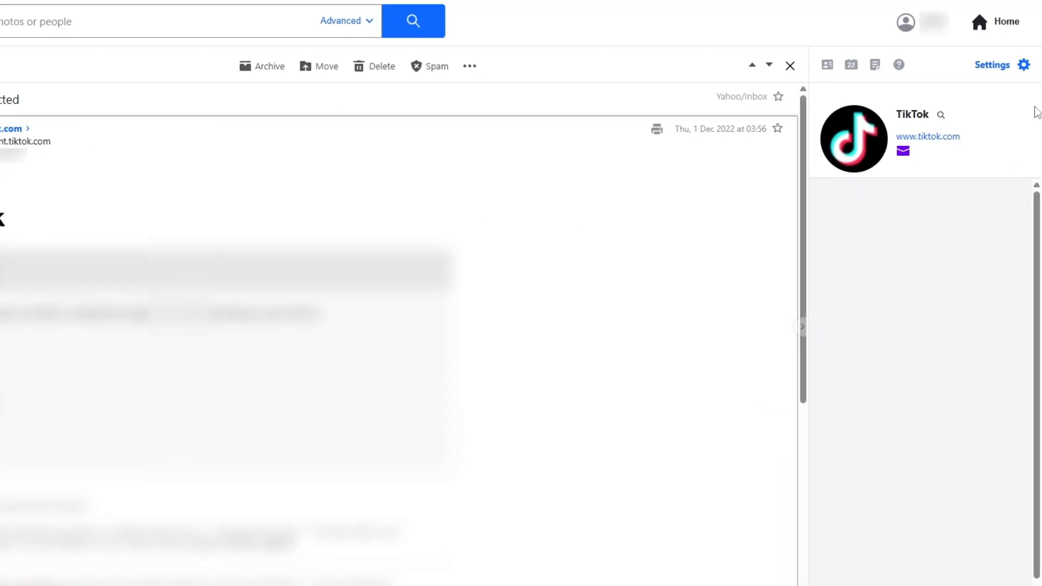
- Go to Settings > Filters and start a blank new filter
left_click(1024, 65)
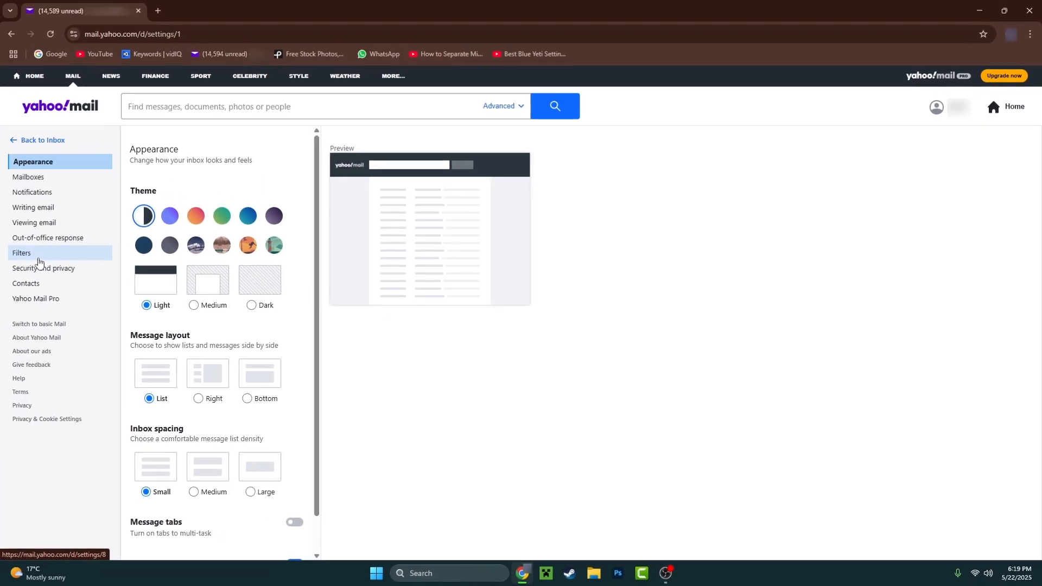
left_click(21, 253)
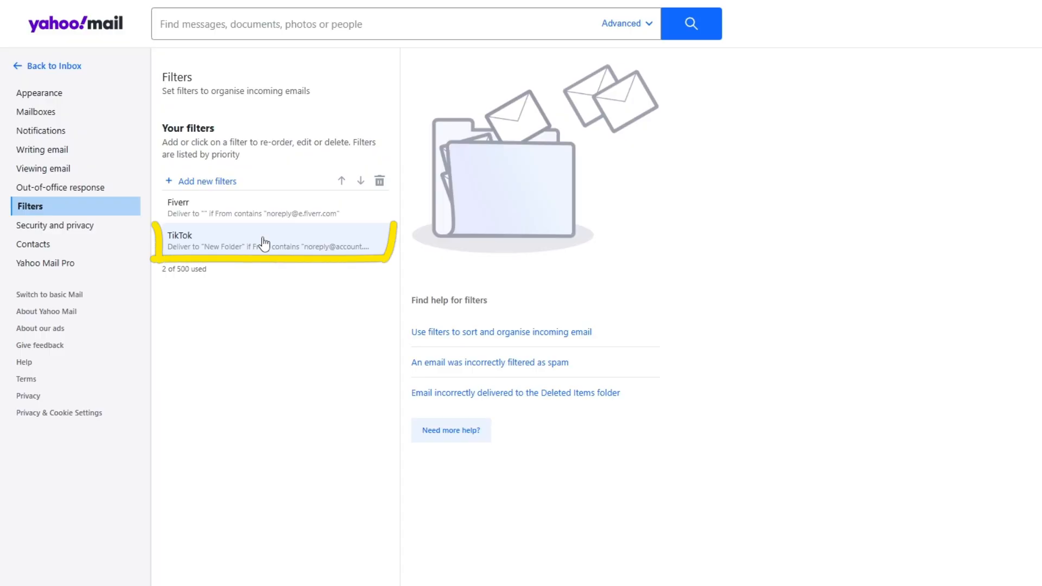
left_click(207, 181)
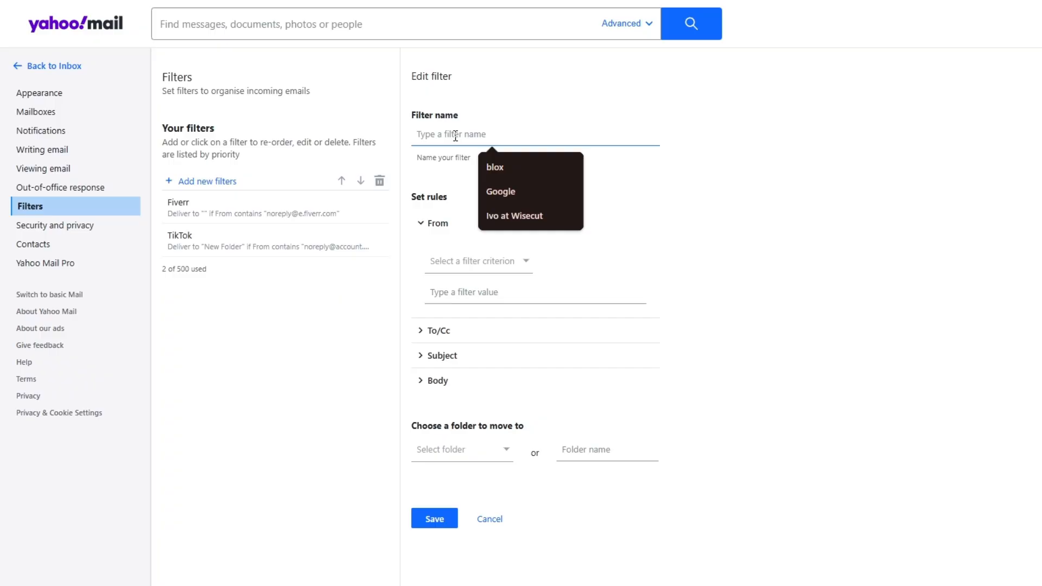
type("New Folder D")
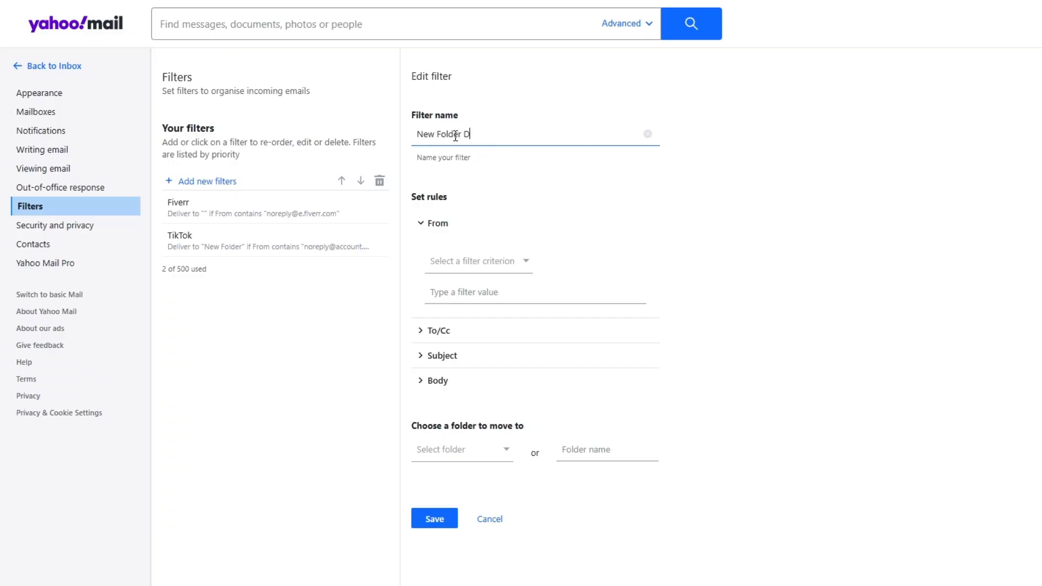
type("estination")
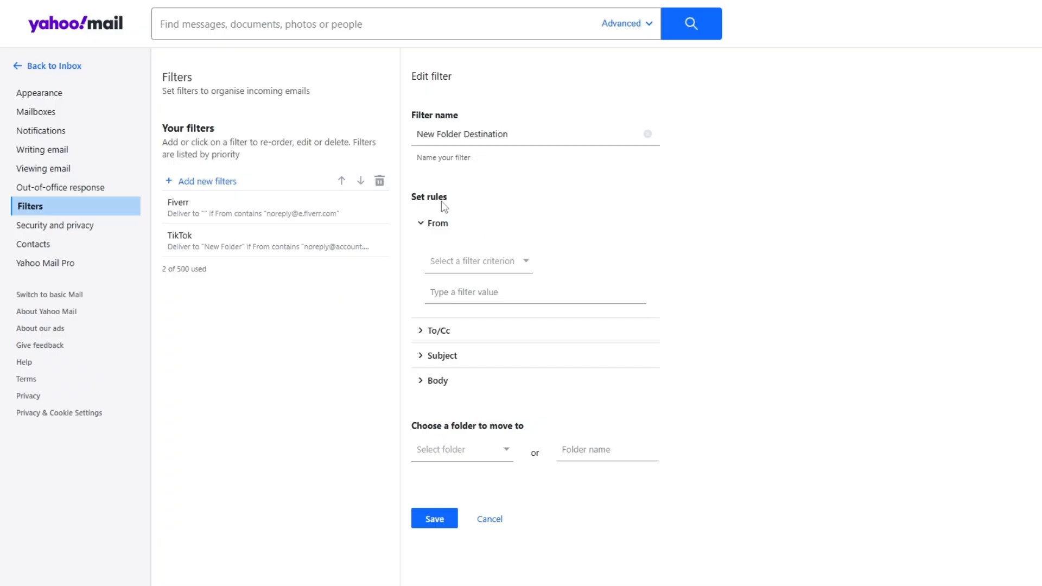
left_click(477, 261)
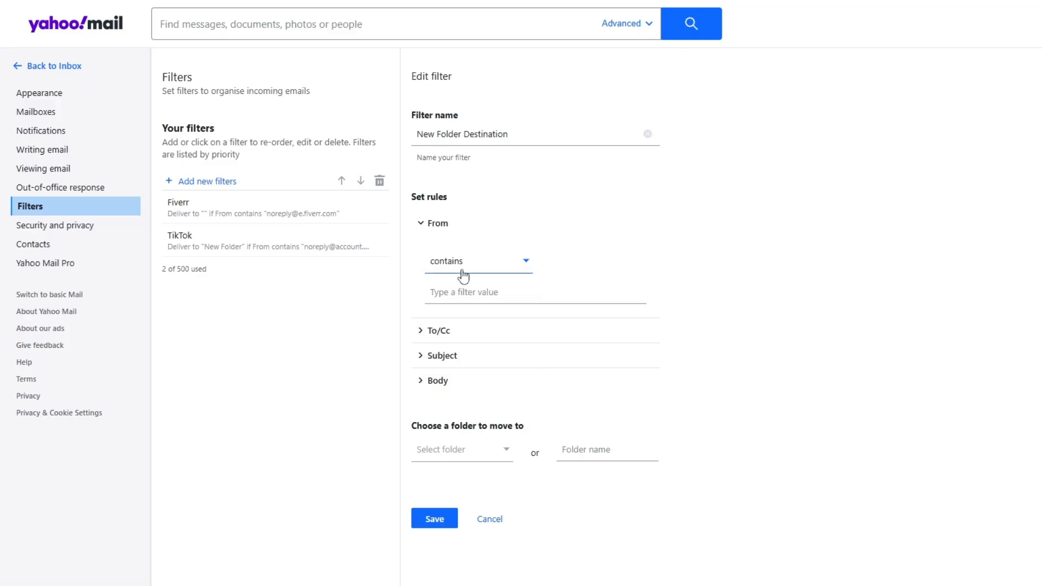
left_click(534, 293)
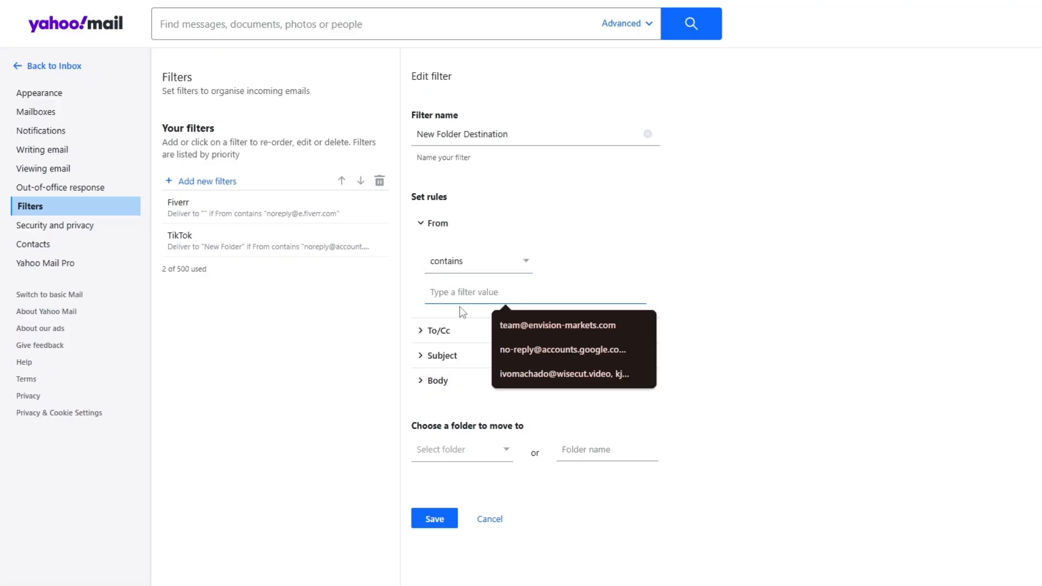
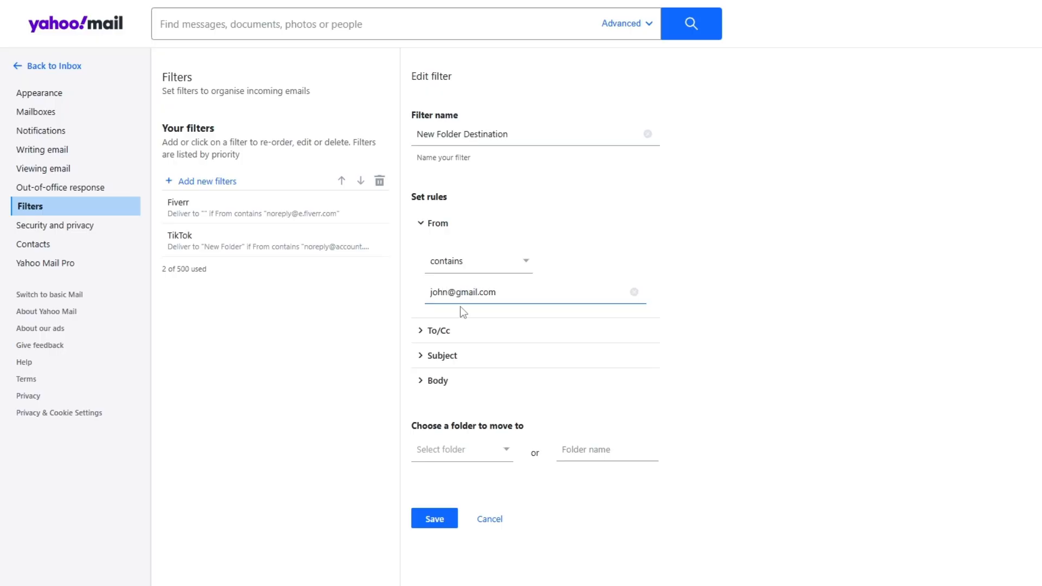
mouse_move(466, 452)
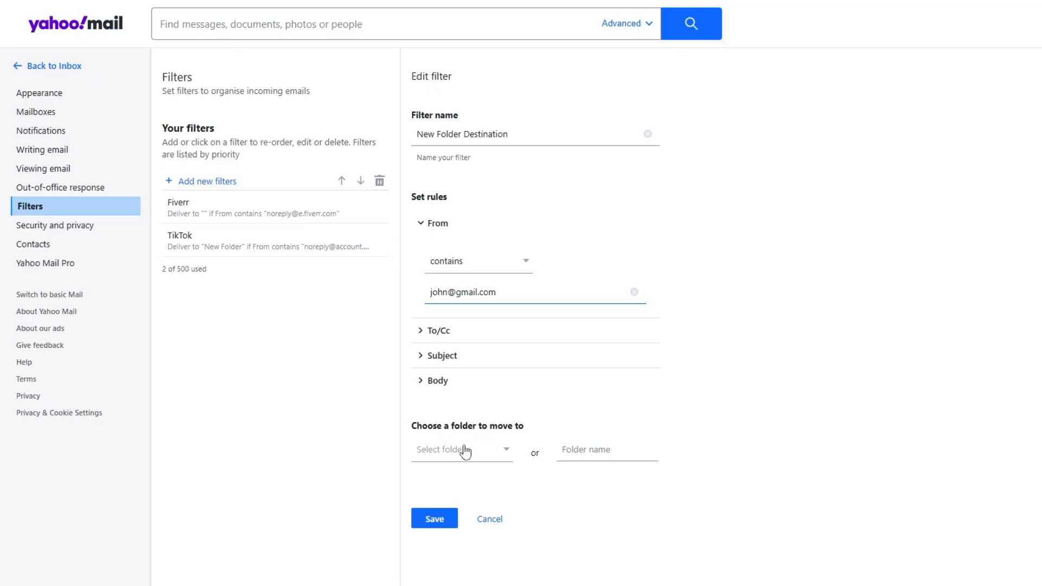
left_click(462, 450)
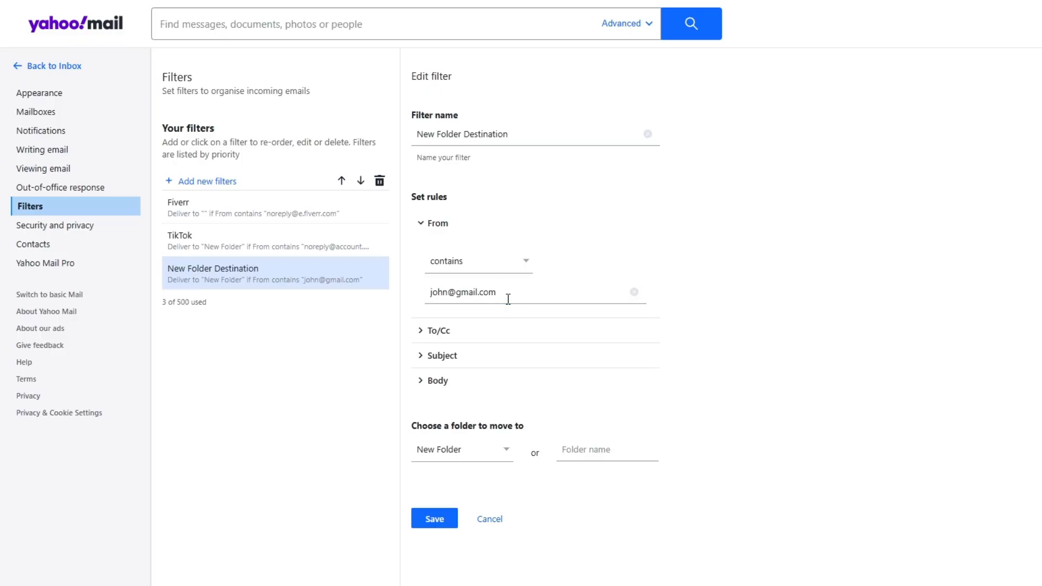
type(",")
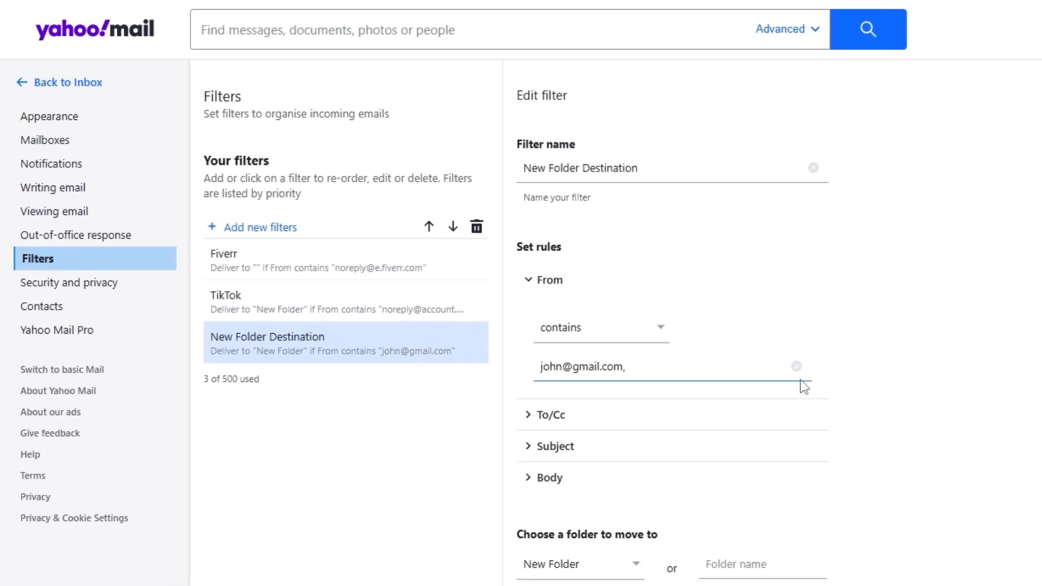
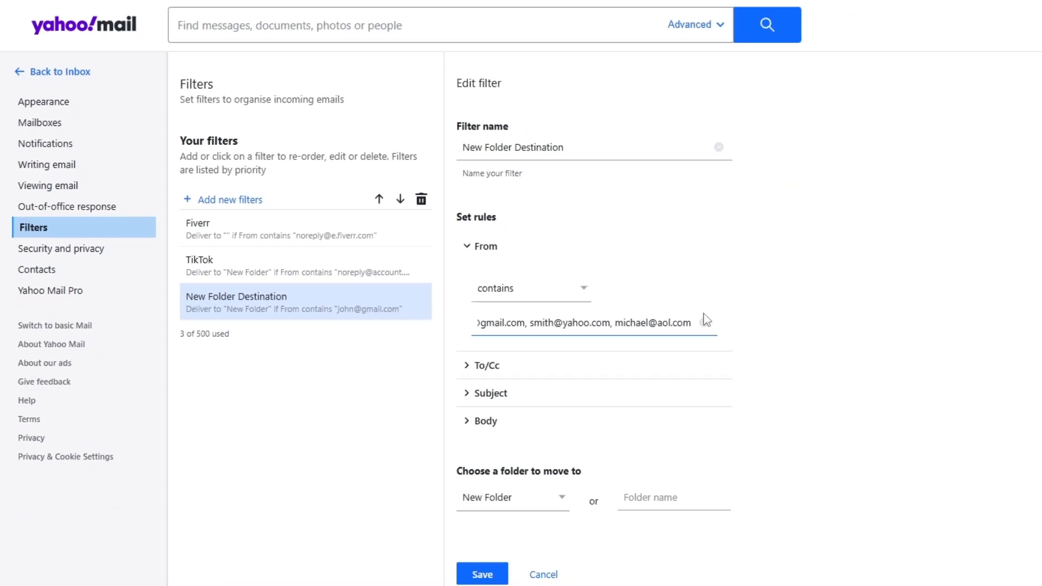
left_click(482, 574)
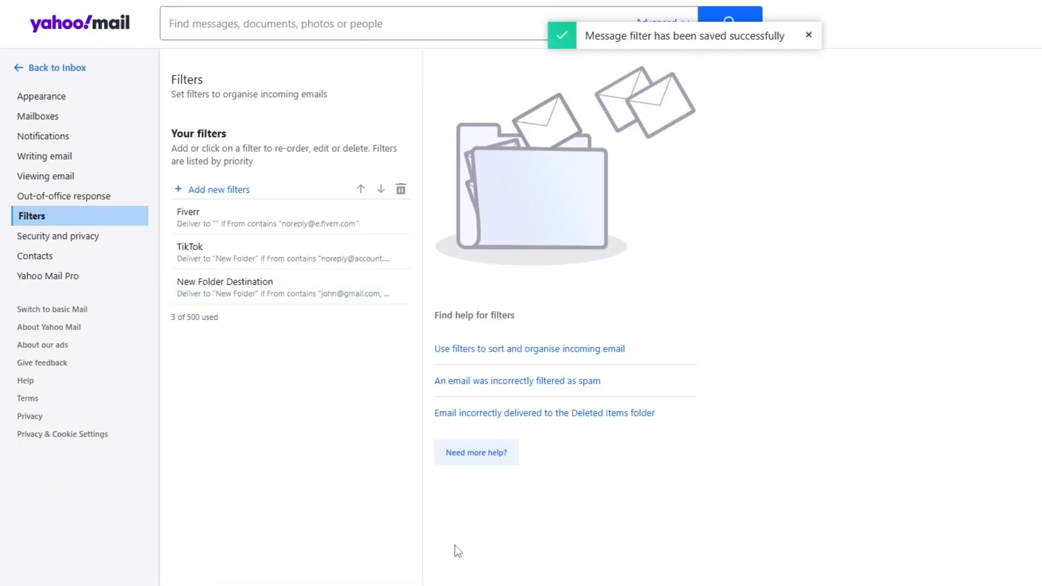
left_click(224, 286)
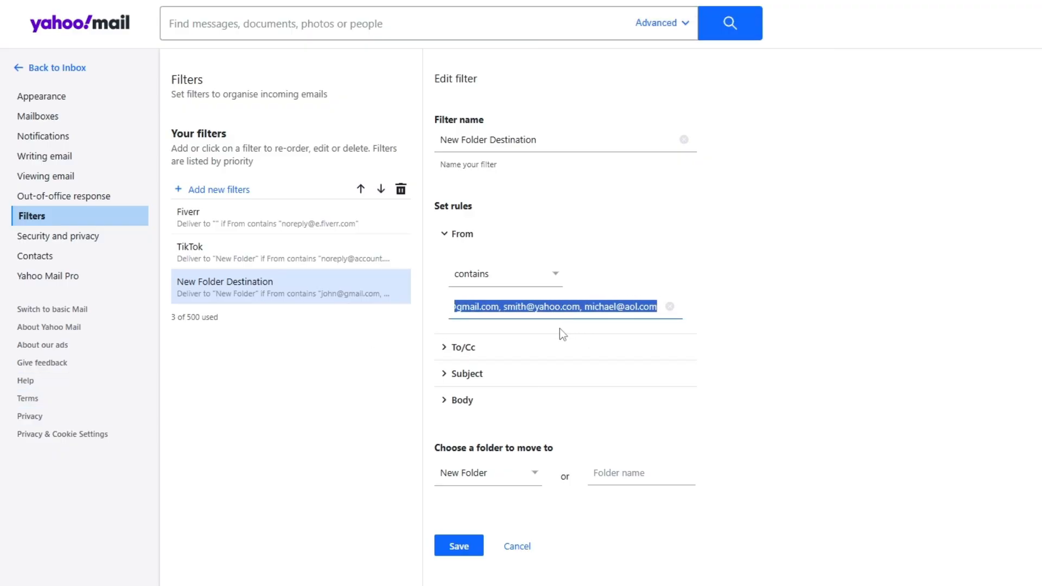
mouse_move(302, 321)
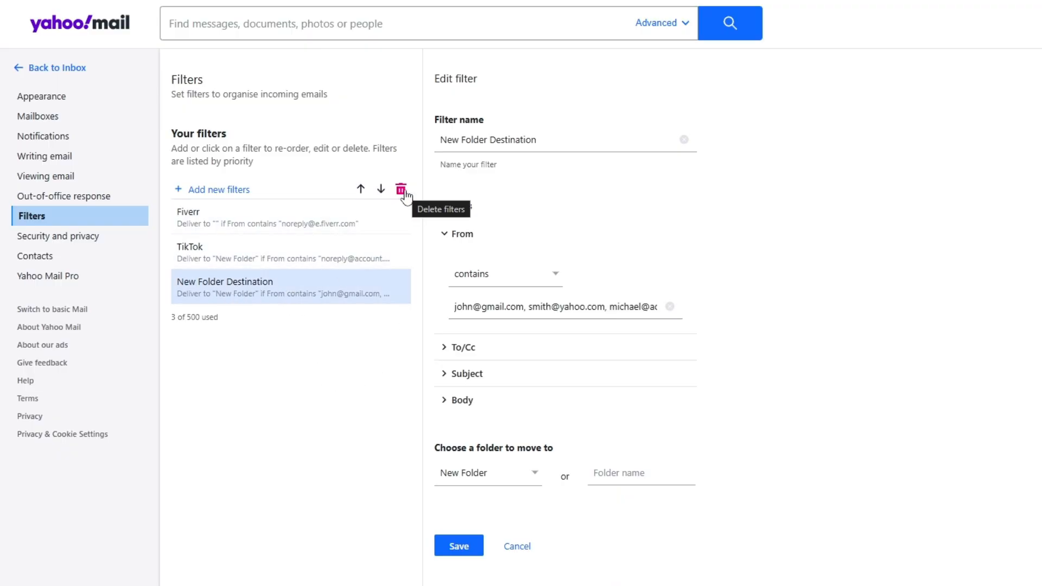
- Delete the New Folder Destination filter, leaving Fiverr and TikTok filters
left_click(401, 189)
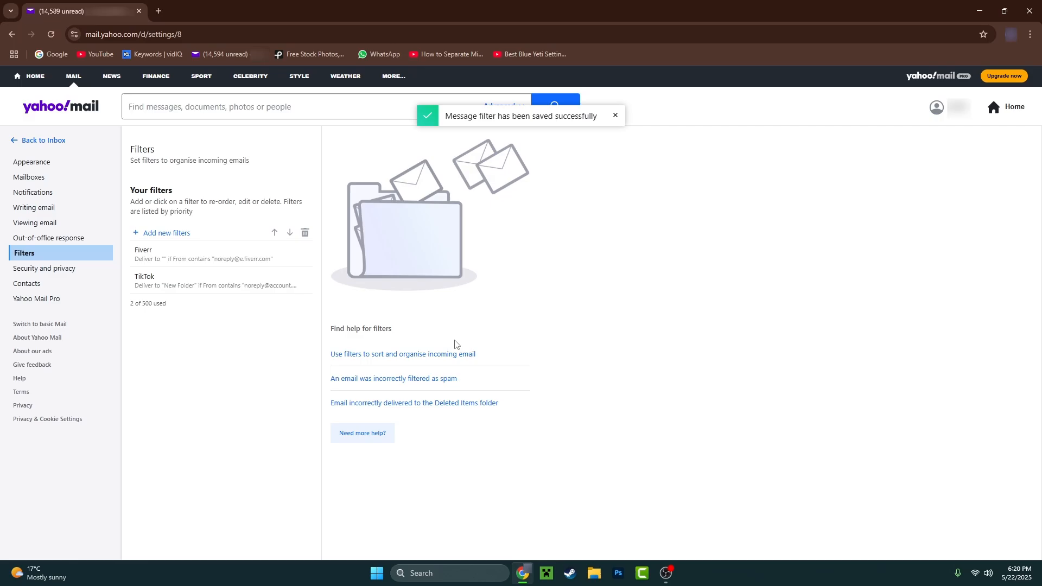
mouse_move(7, 141)
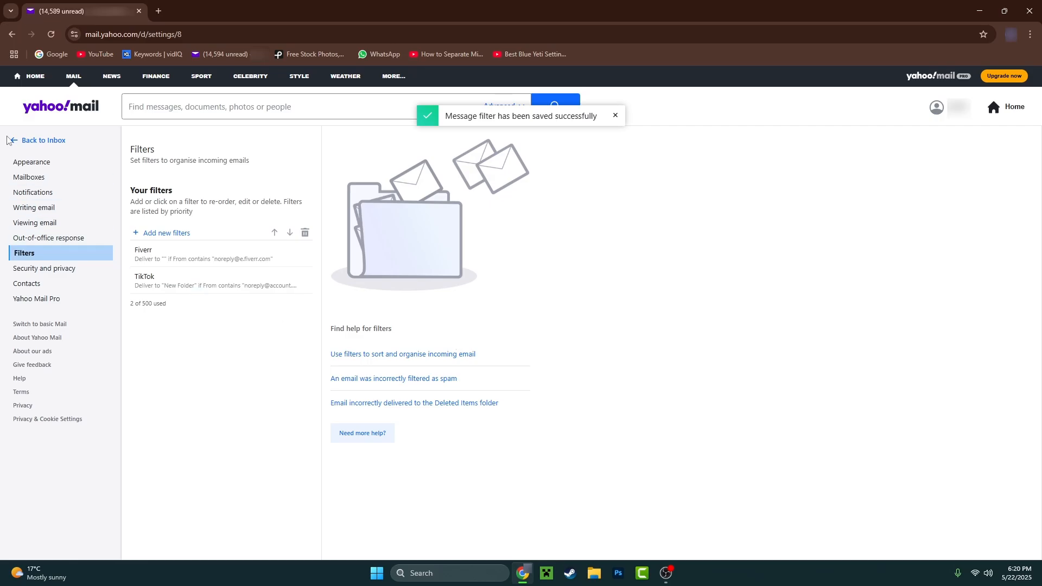